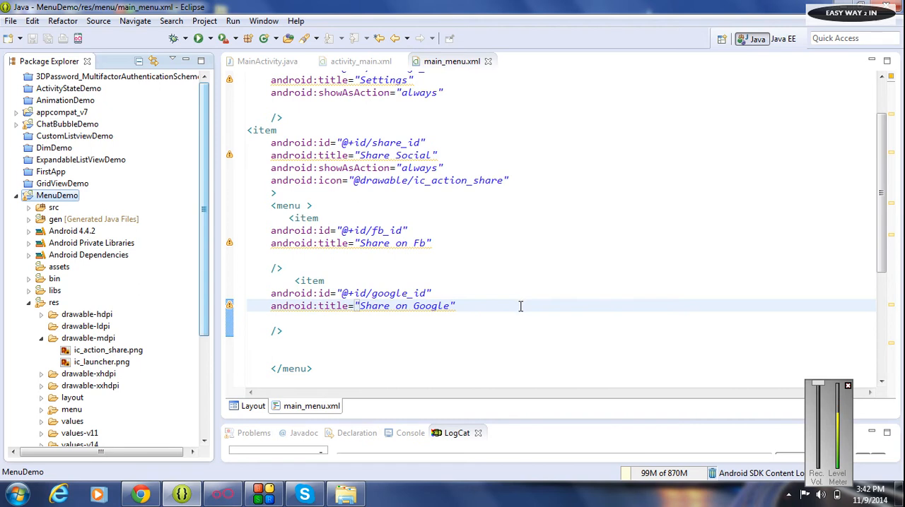
Step: Bring the Genymotion emulator running MenuDemo, with its Settings and share actions, to the front
left_click(456, 69)
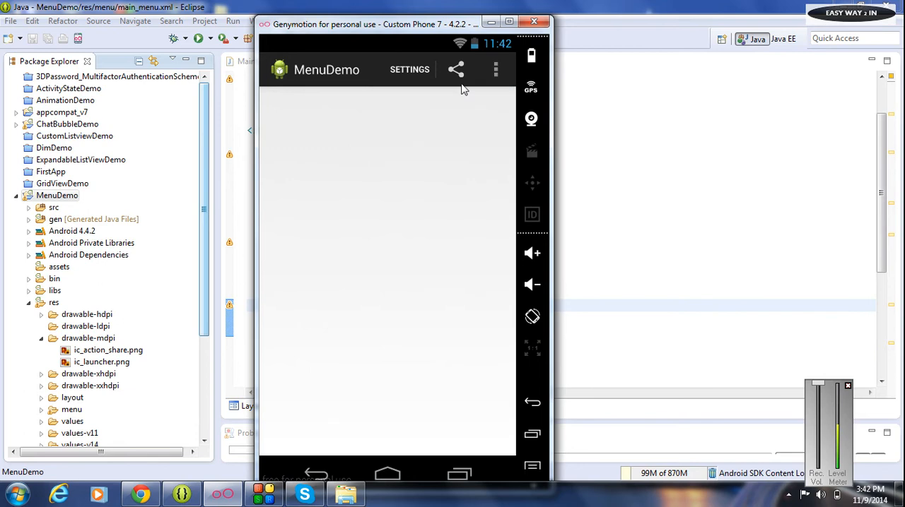
left_click(456, 70)
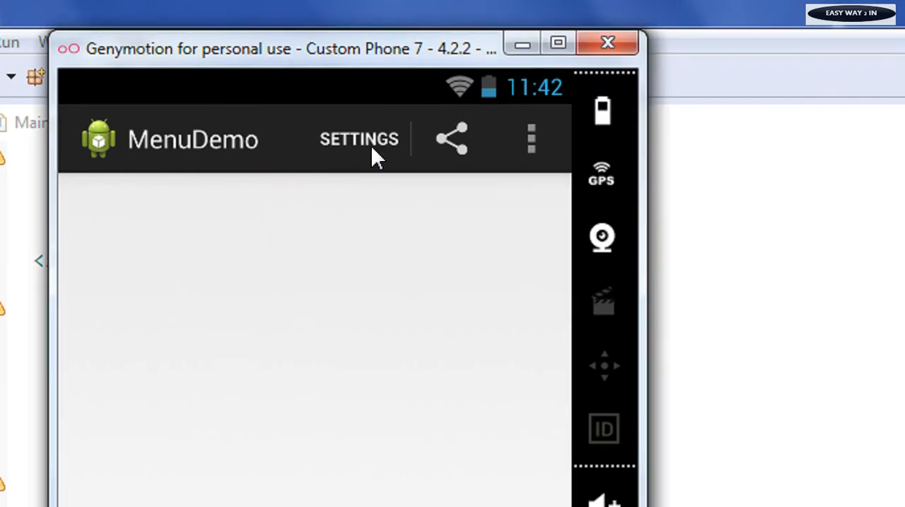
left_click(451, 139)
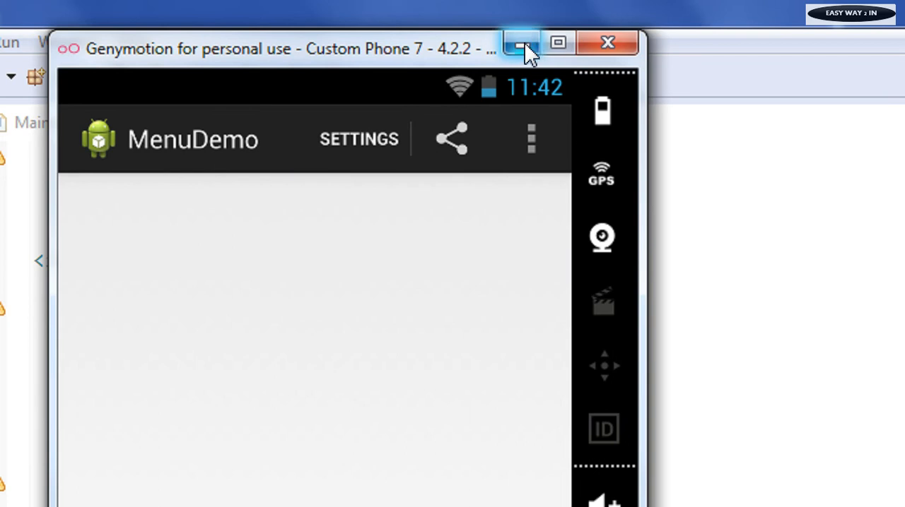
Step: Back in MainActivity.java, start an 'onOp' override below onCreateOptionsMenu
left_click(521, 43)
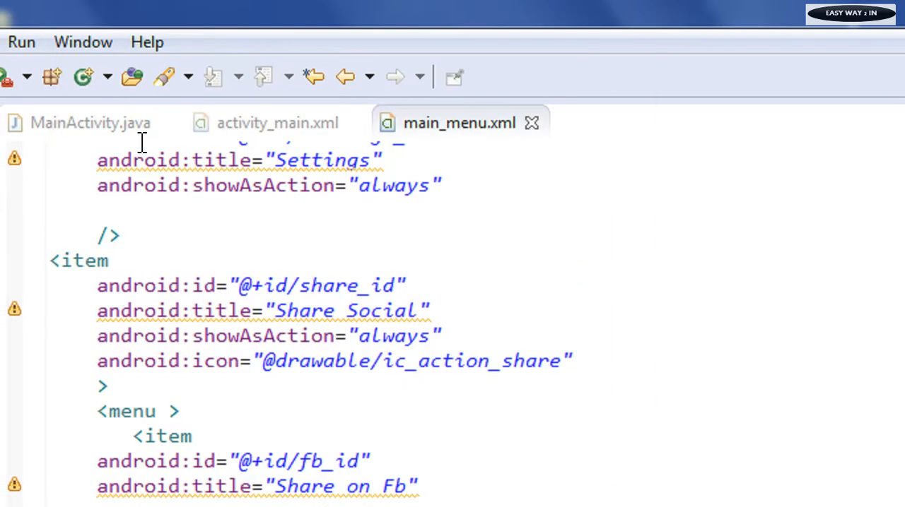
left_click(90, 122)
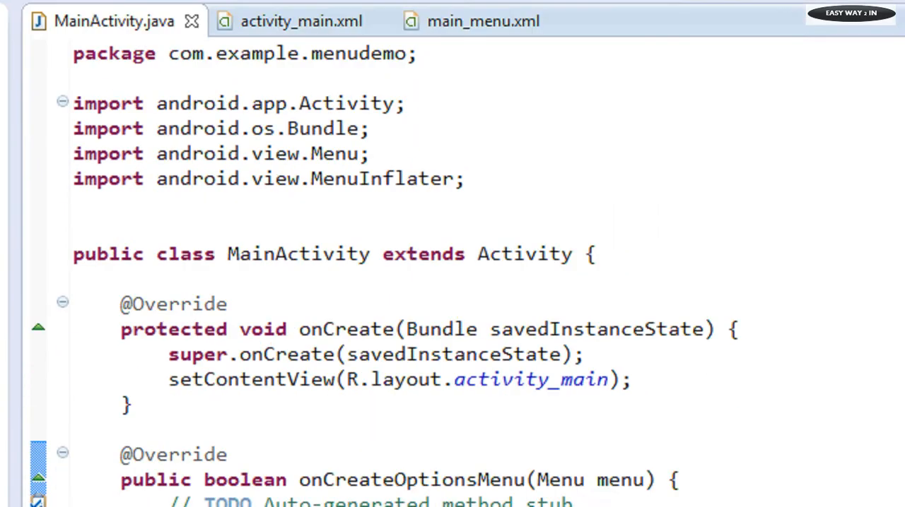
scroll("down", 3)
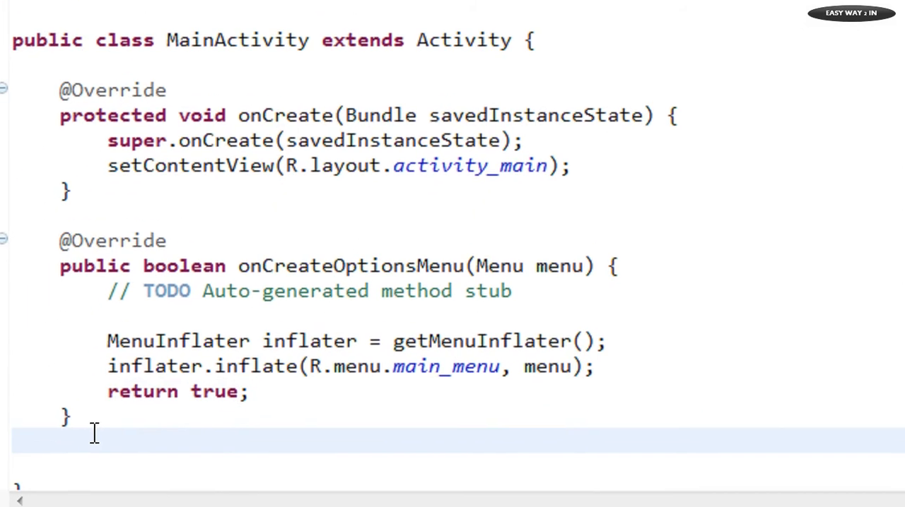
scroll("down", 3)
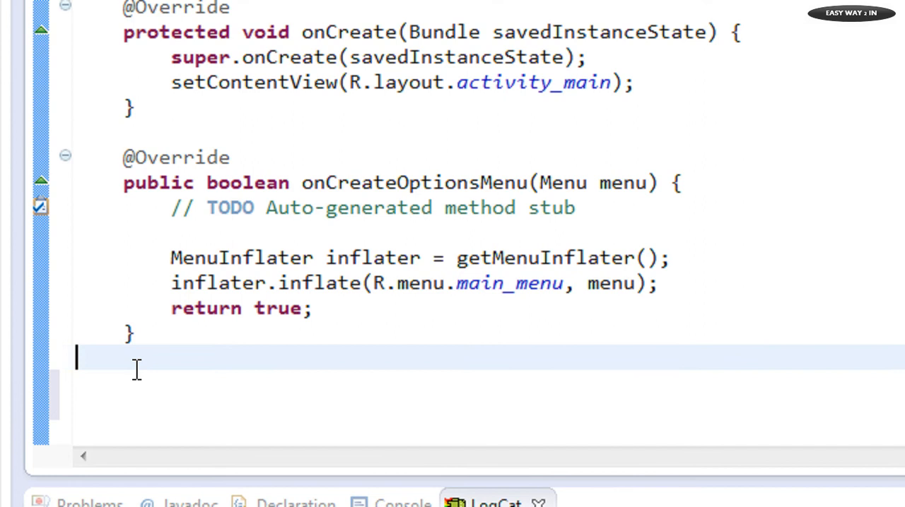
type("o")
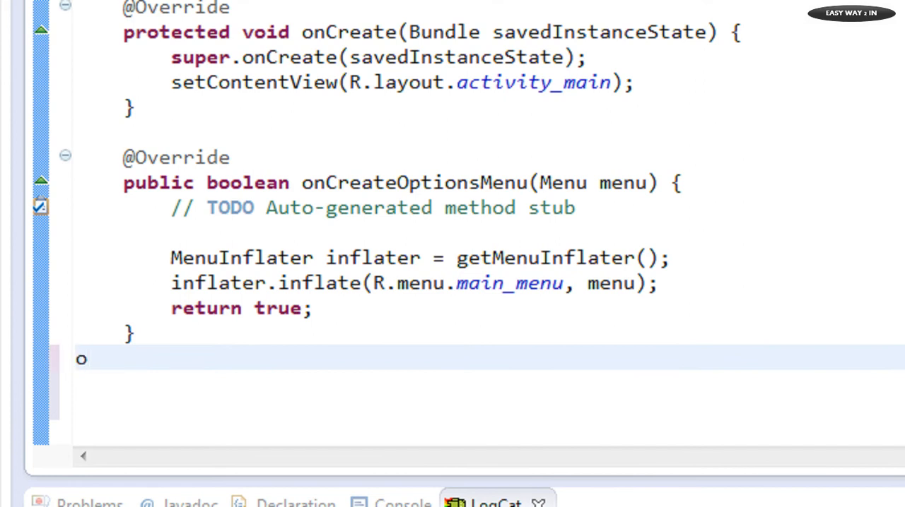
type("n")
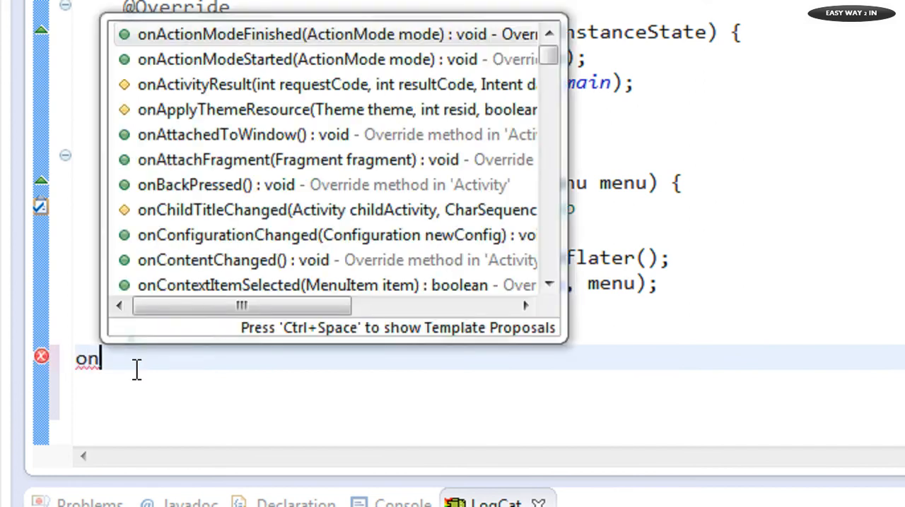
mouse_move(290, 160)
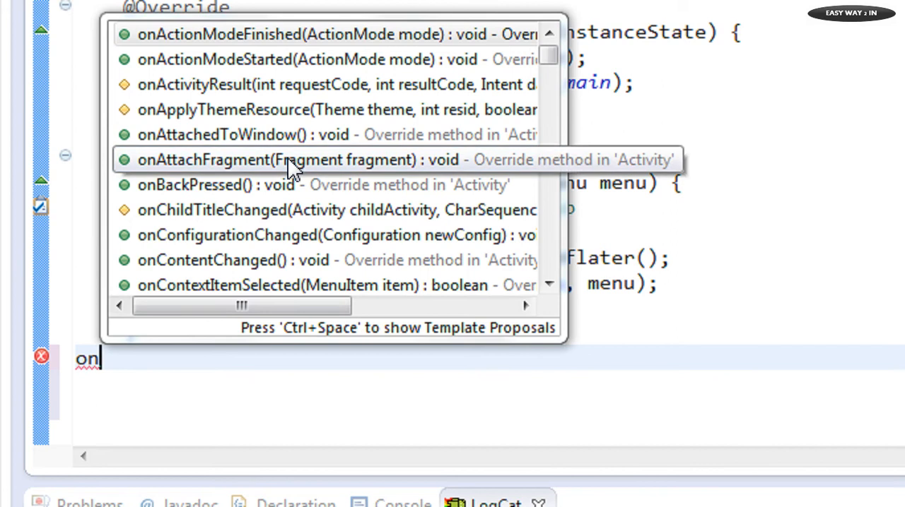
mouse_move(276, 234)
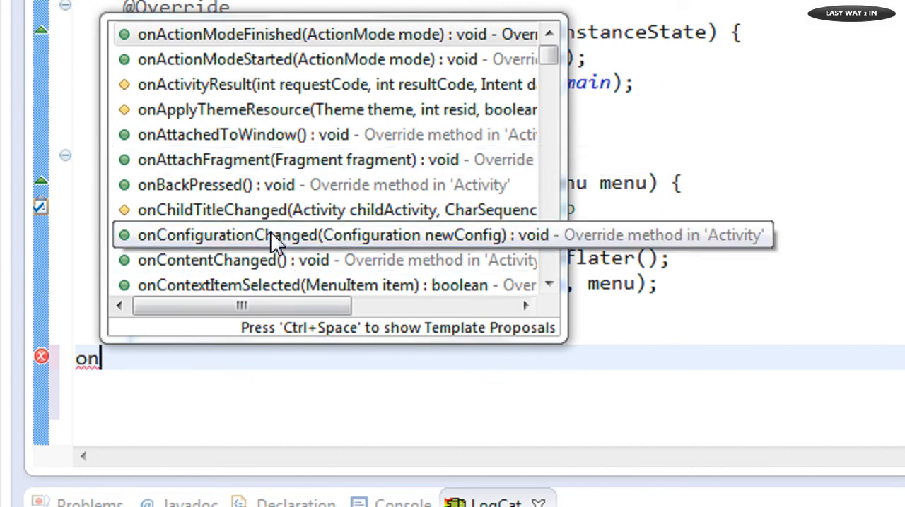
type("Op")
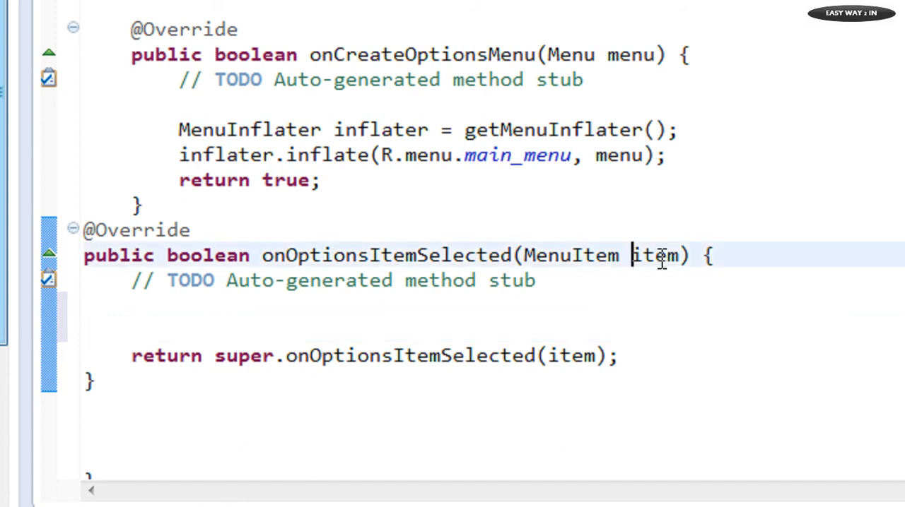
Step: Highlight the item parameter and place the cursor on the stub's TODO comment line
double_click(653, 255)
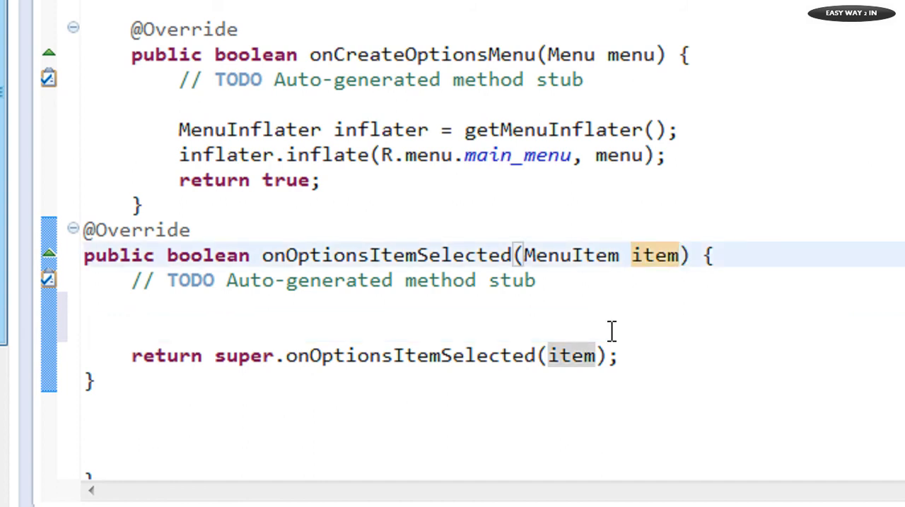
left_click(554, 280)
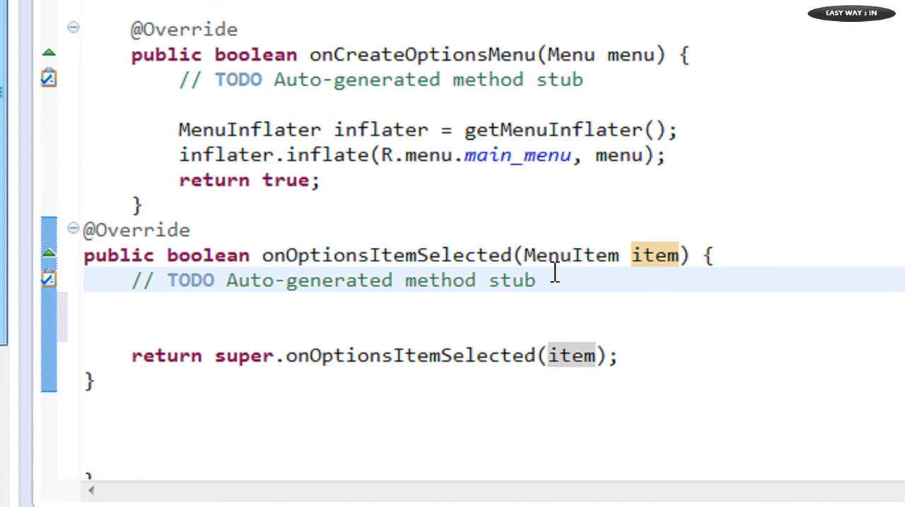
left_click(537, 279)
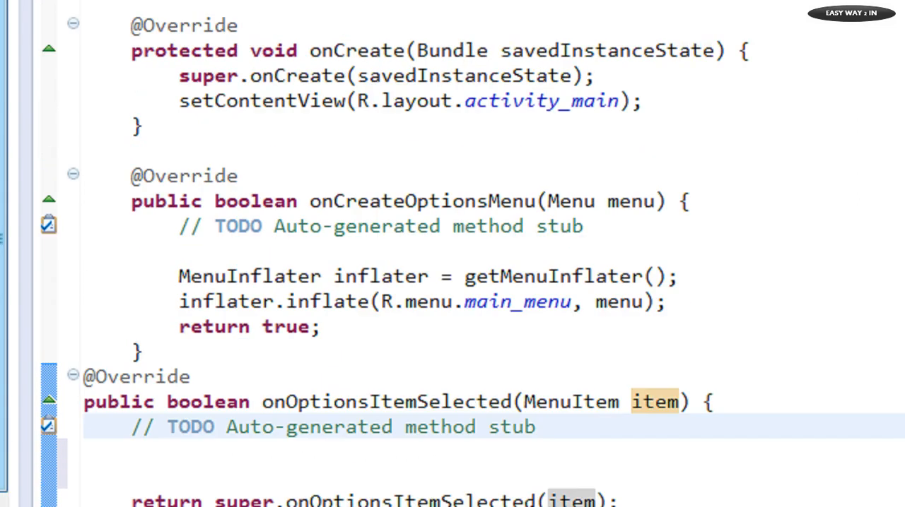
Step: Review main_menu.xml item ids settings_id, share_id and fb_id
left_click(502, 69)
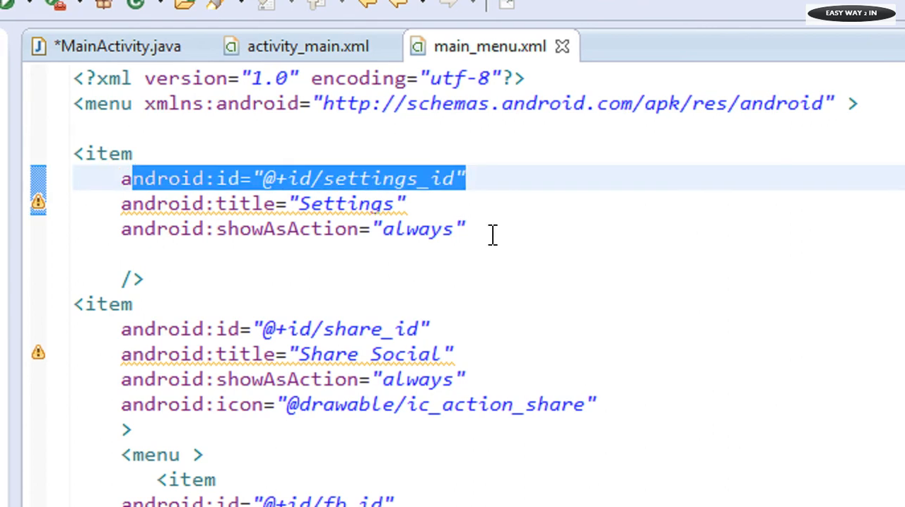
scroll("down", 3)
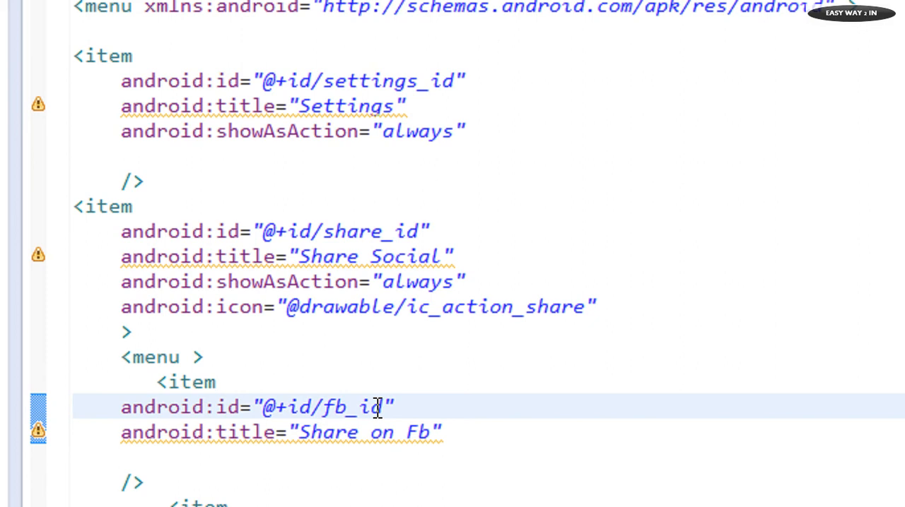
scroll("down", 3)
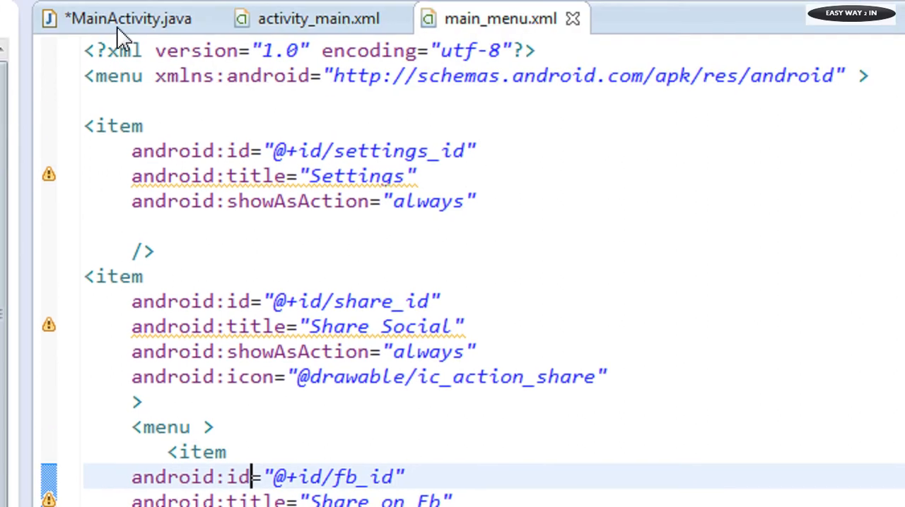
Step: Replace the TODO comment with a switch on item.getItemId()
left_click(127, 19)
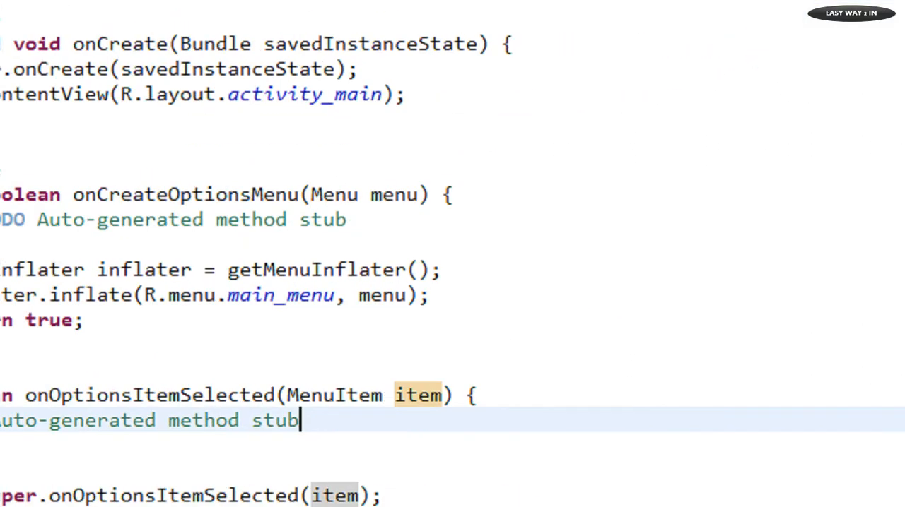
scroll("down", 3)
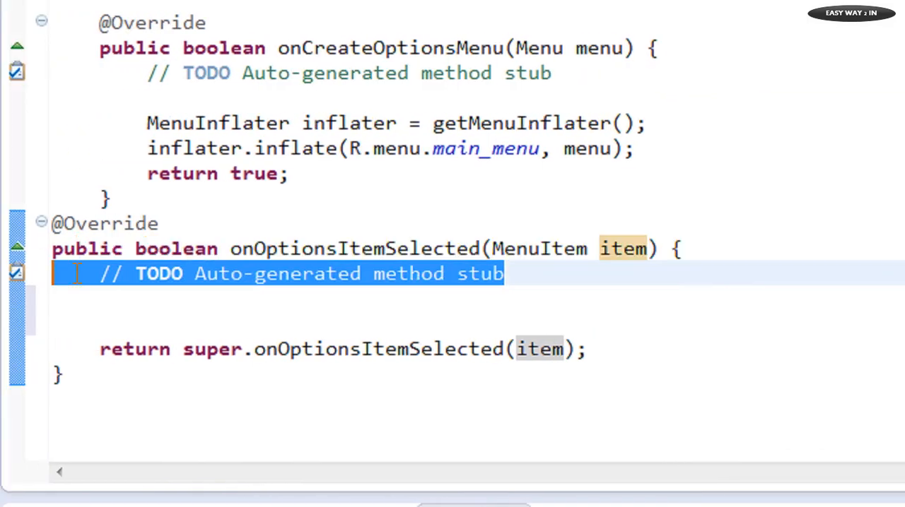
key("Delete")
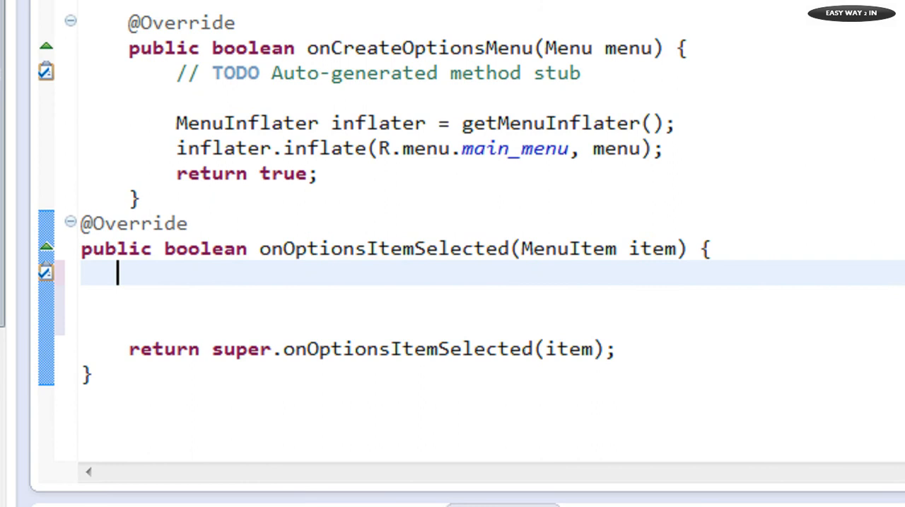
type("swit")
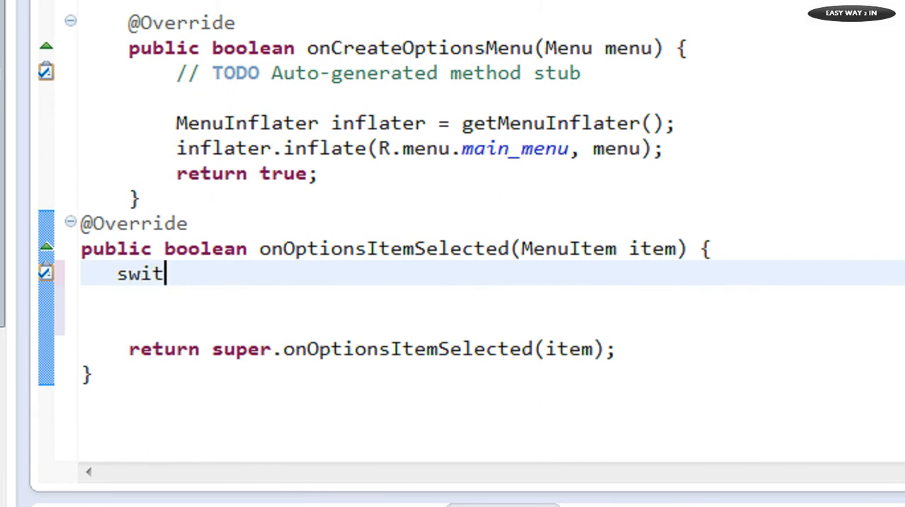
type("ch()")
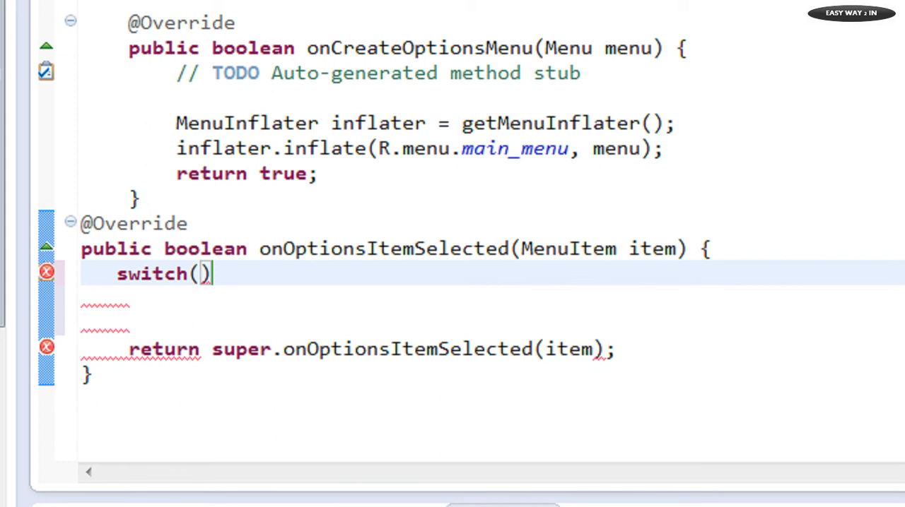
mouse_move(440, 306)
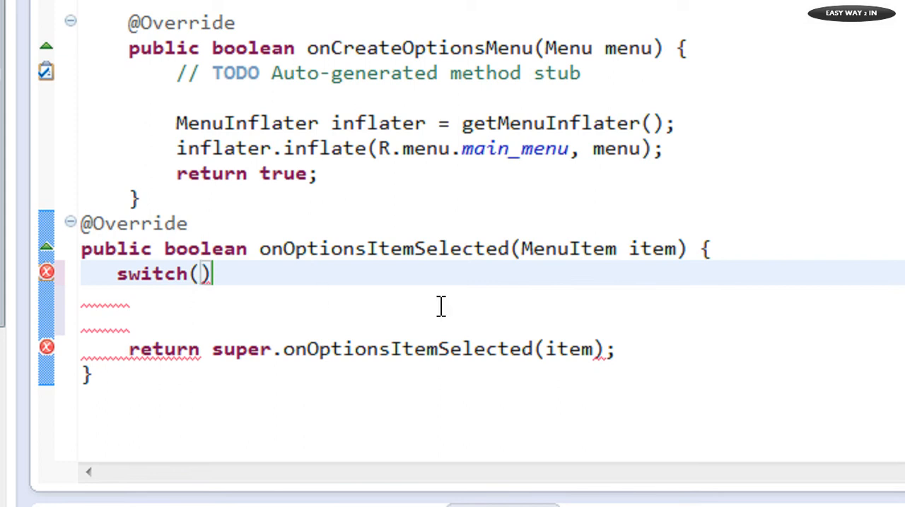
mouse_move(653, 249)
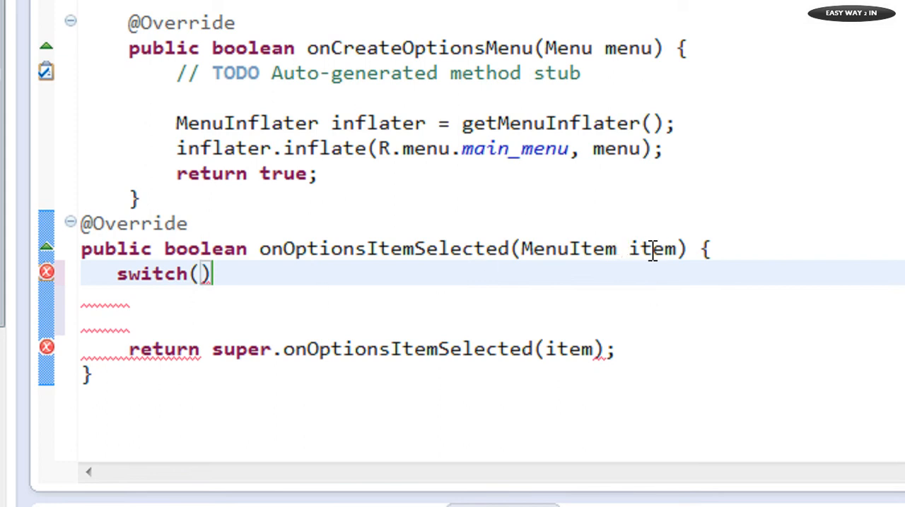
type("item")
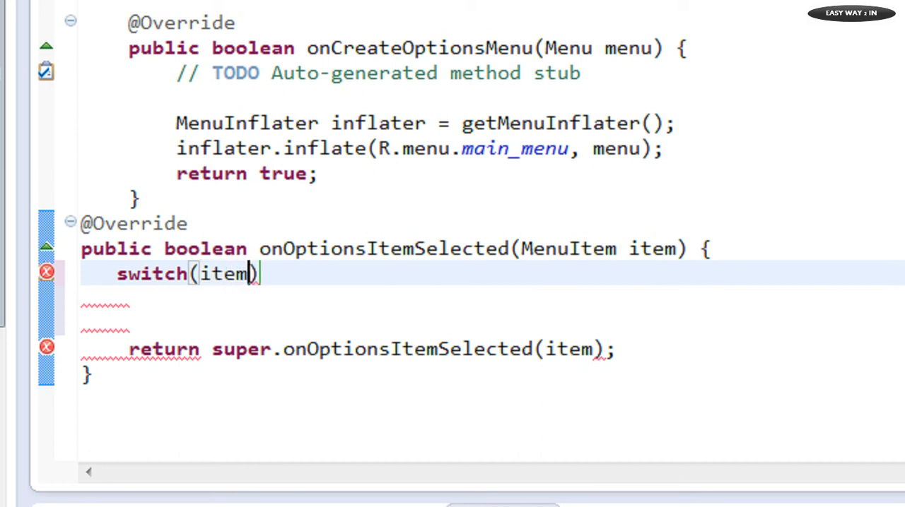
type(".get")
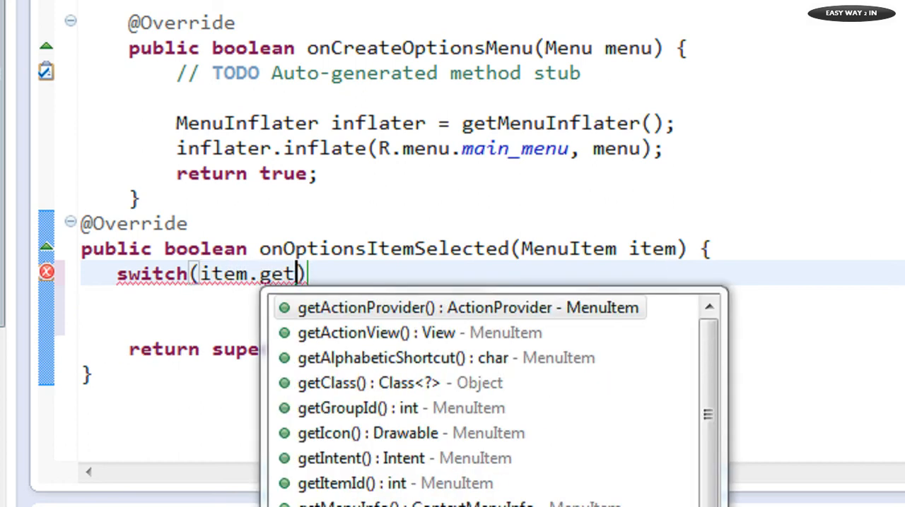
type("ItemId(")
left_click(493, 299)
type("{")
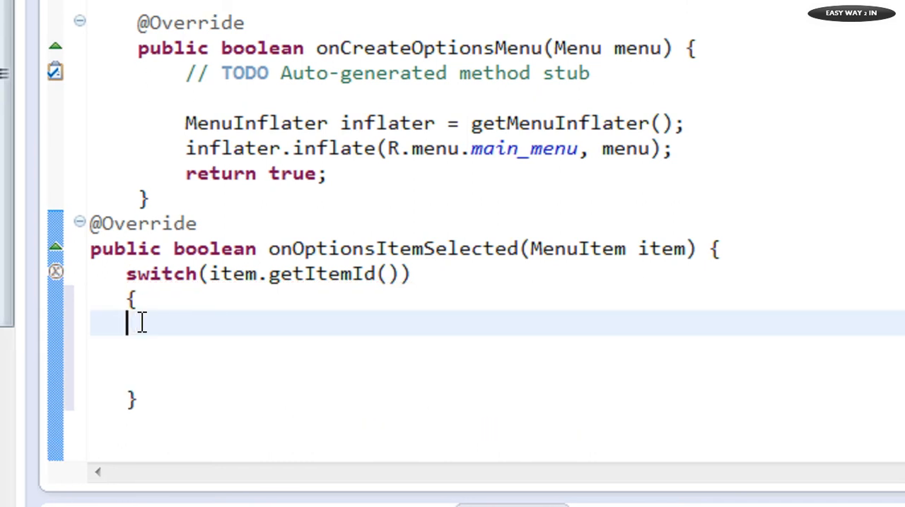
type("case")
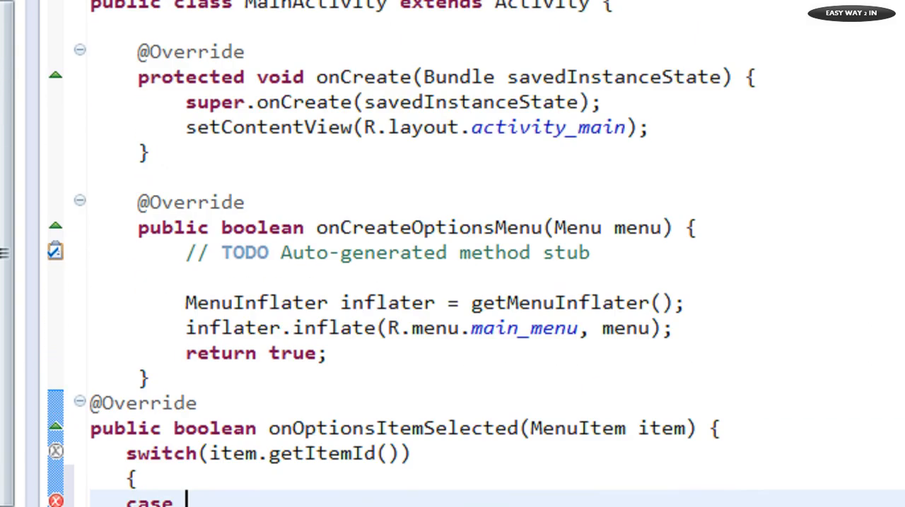
Step: Add a settings_id case showing a short 'You click on the settings option' Toast, then break
left_click(506, 22)
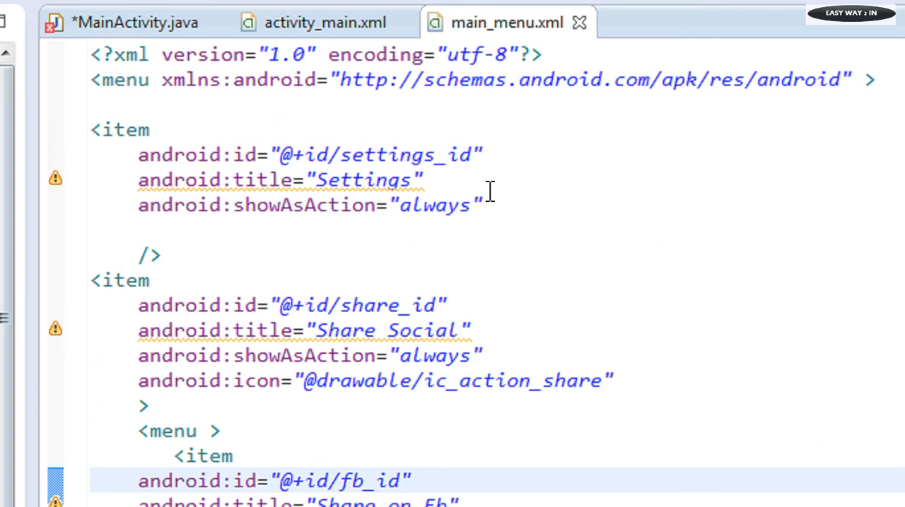
left_click(134, 21)
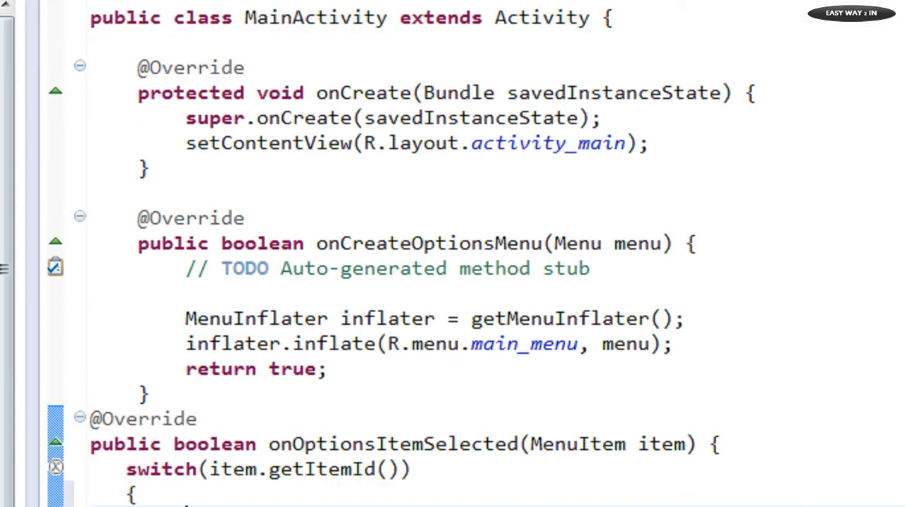
type("case")
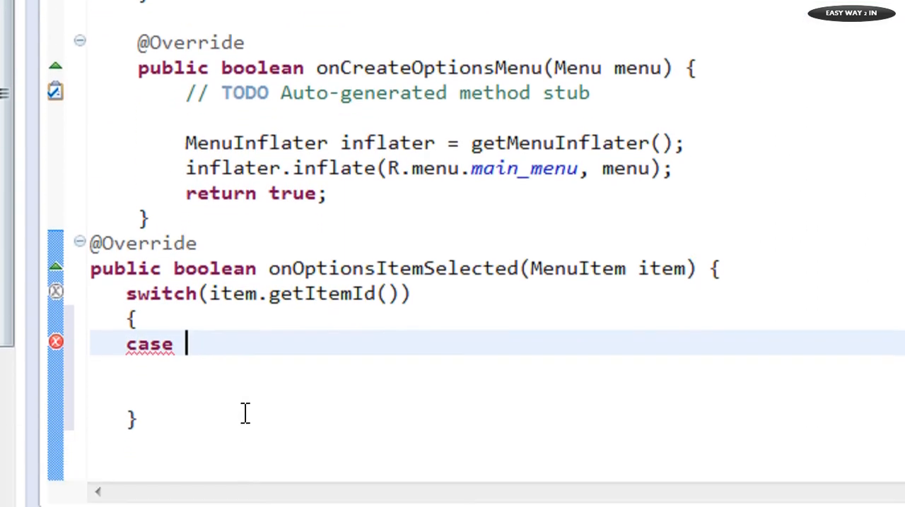
type("R.id")
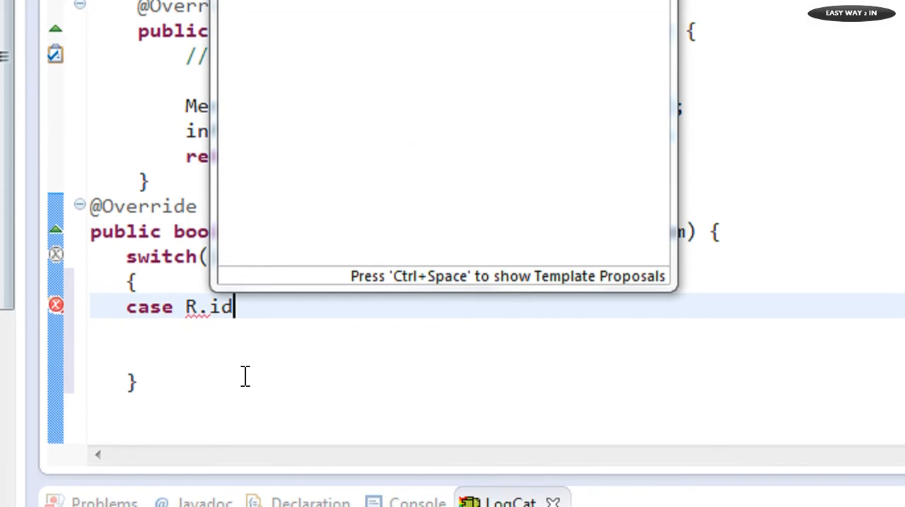
type("settings_id:")
type("Toast.")
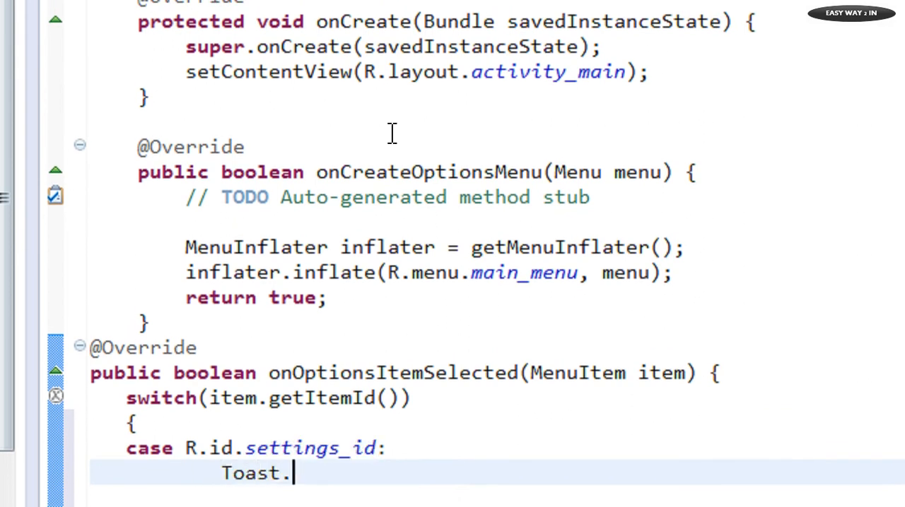
type("makeText(getBaseContext(), \"\", duration")
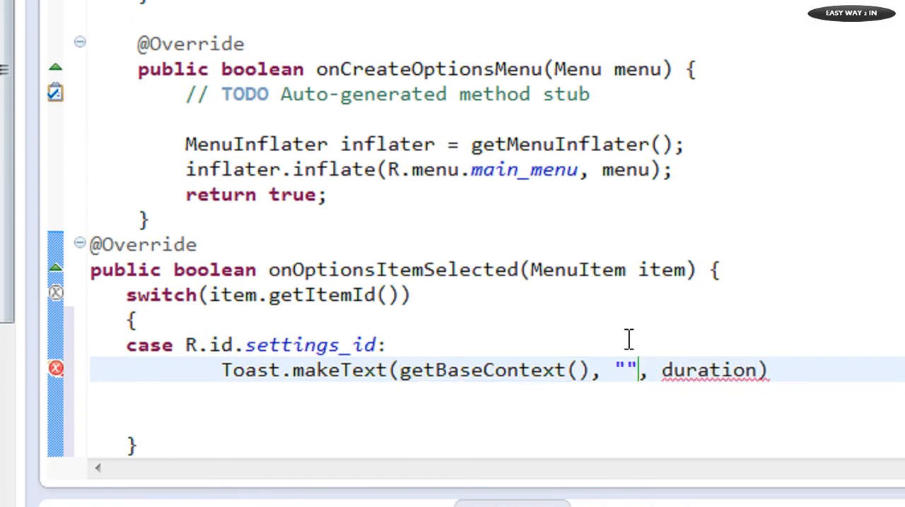
type("You click")
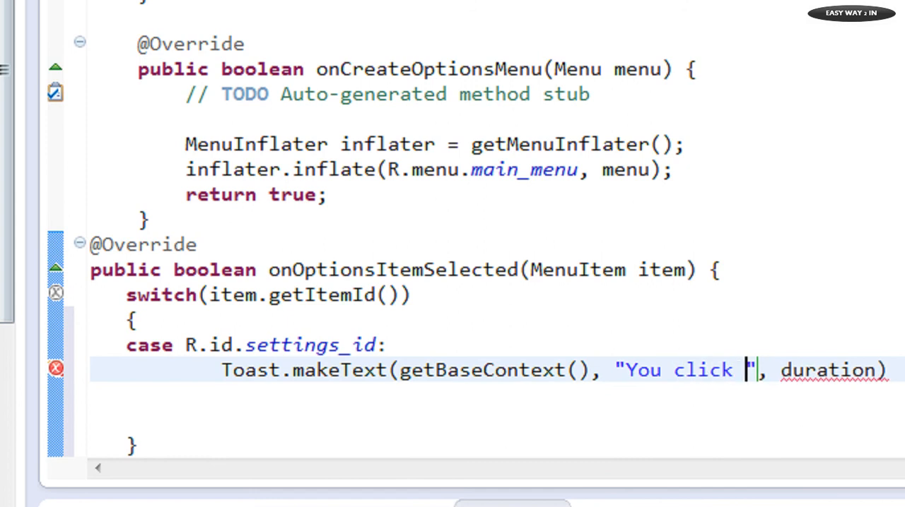
type("on the")
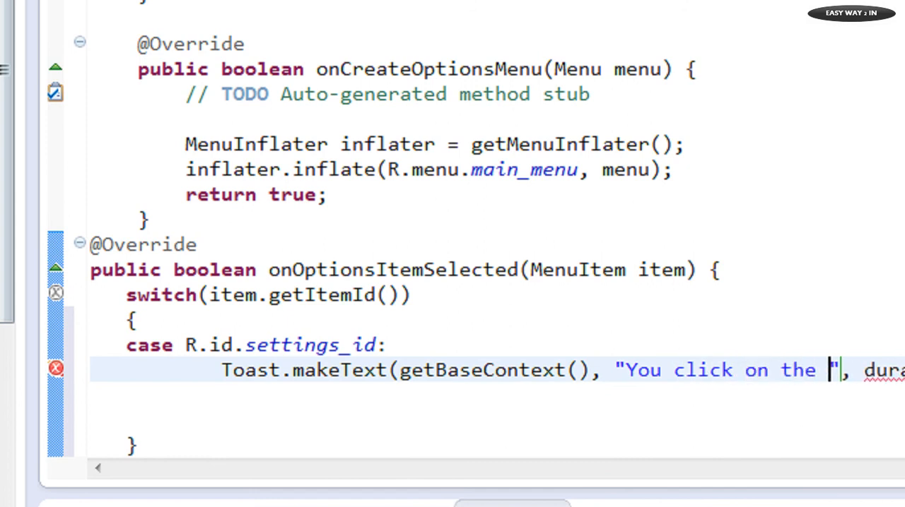
type("settings option")
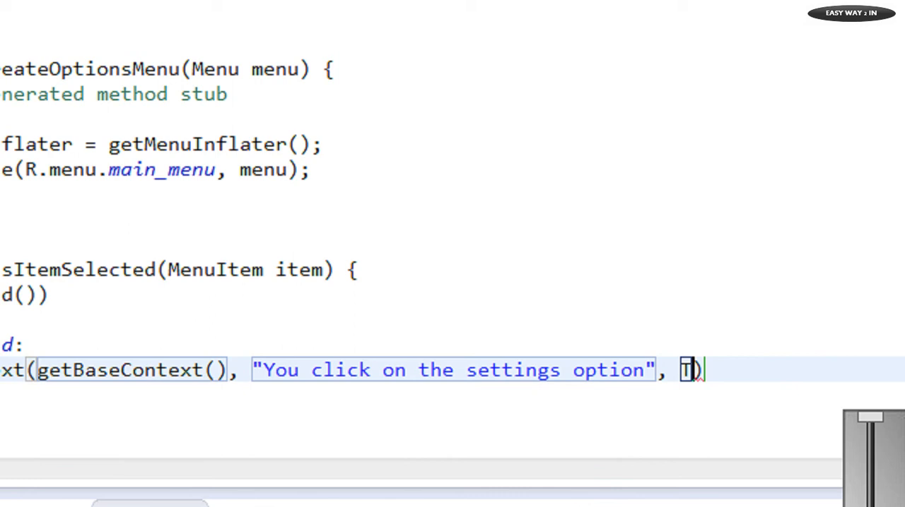
type("oast.LENGTH_SHORT")
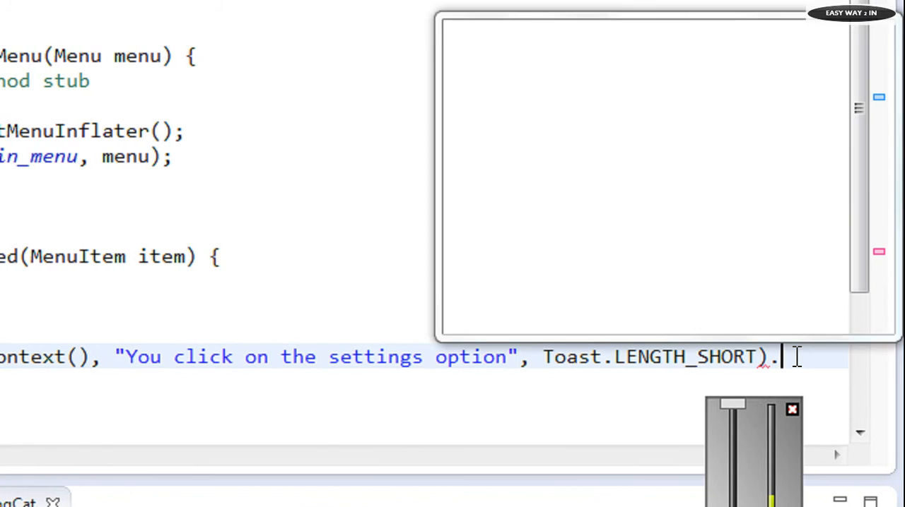
type("show()")
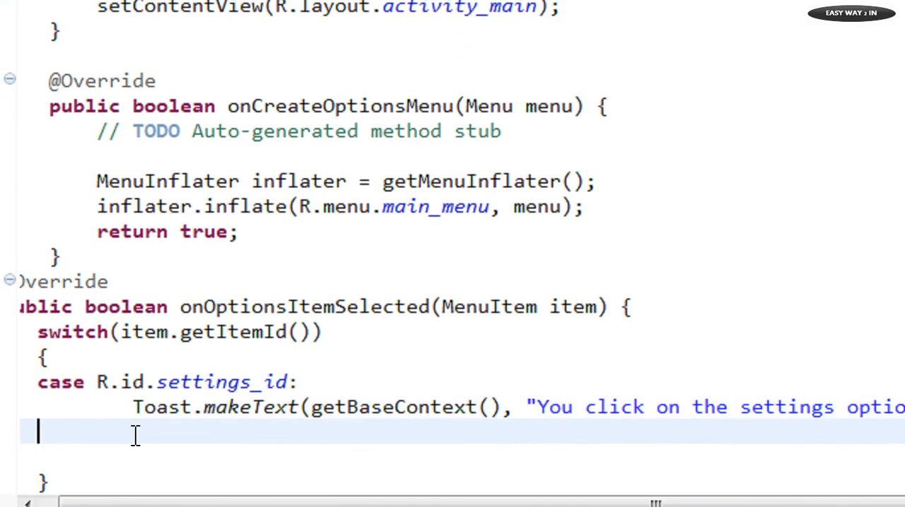
type("brea")
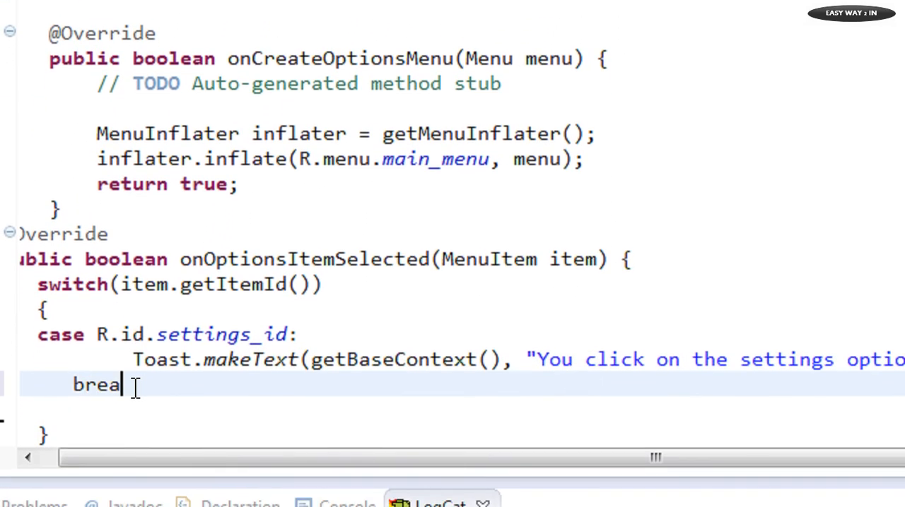
type("k;")
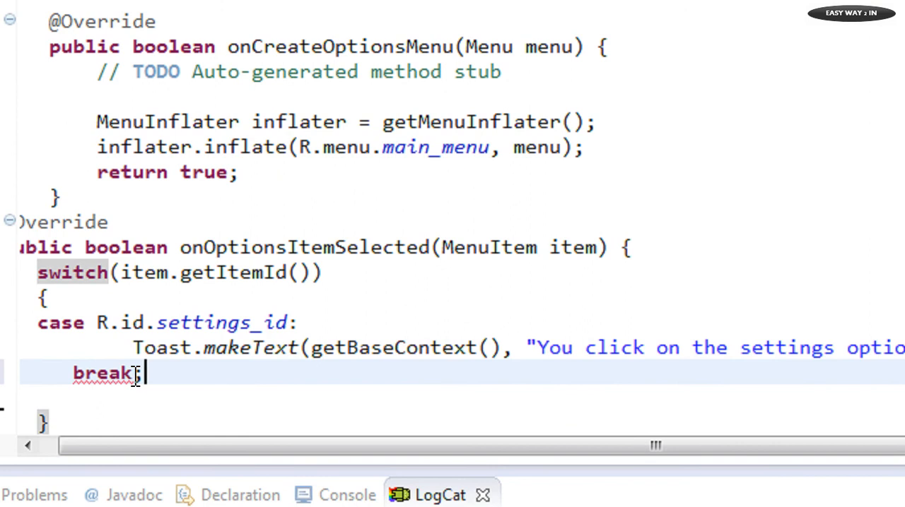
scroll("down", 3)
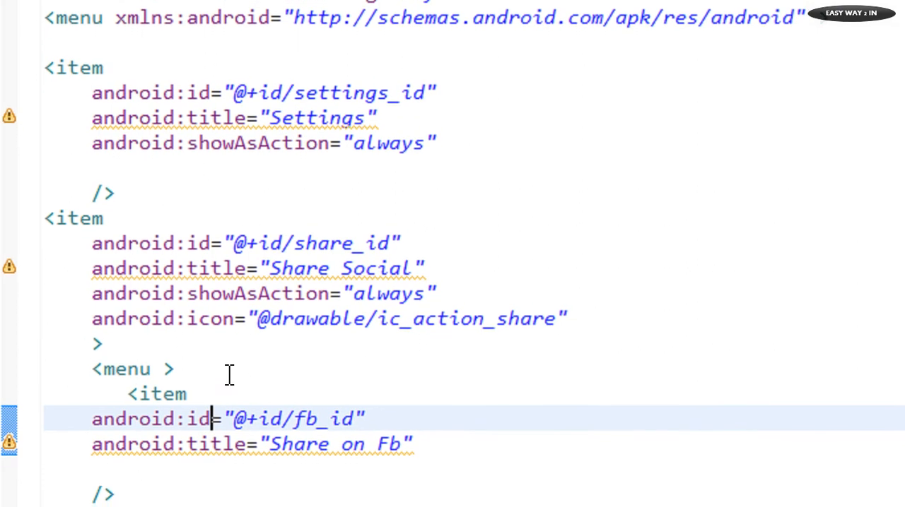
Step: Scroll through the menu item ids, including the Facebook submenu item
scroll("down", 3)
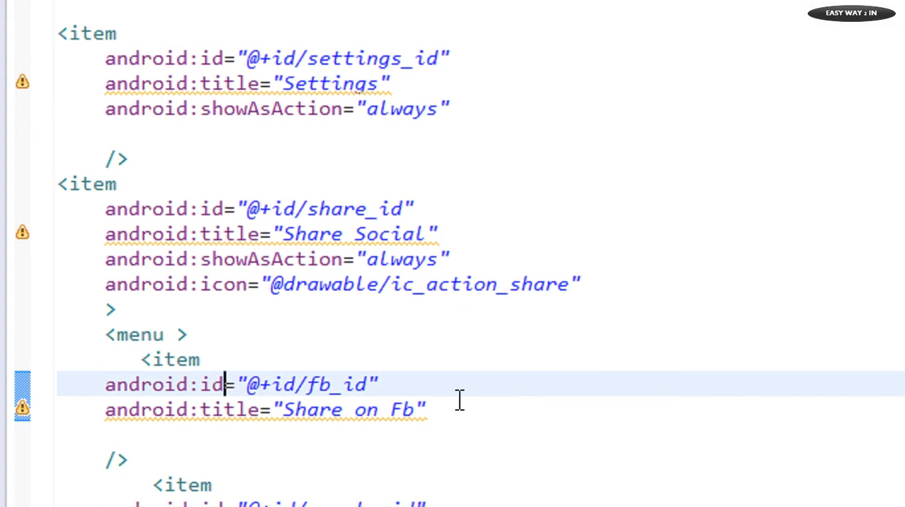
scroll("down", 3)
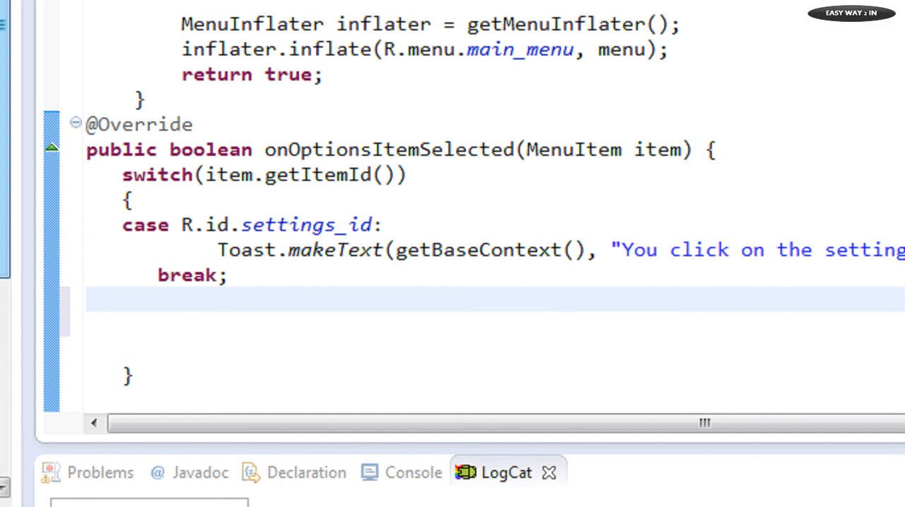
Step: Add a google_id case with a short 'You click on the google option' Toast and break
type("case R.")
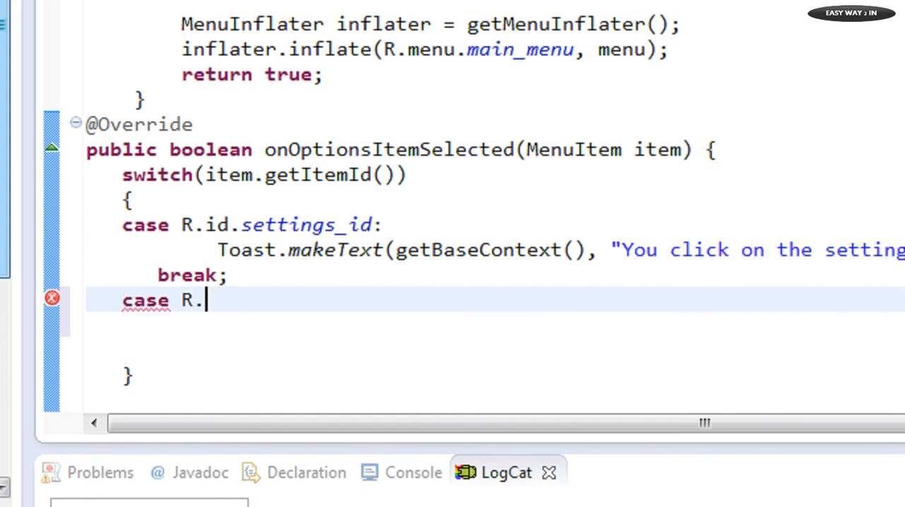
type("id.")
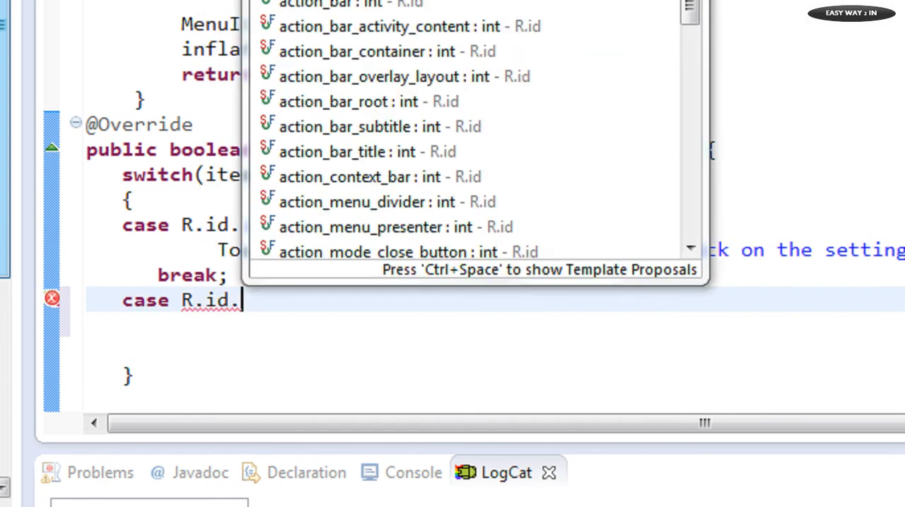
type("google_id:")
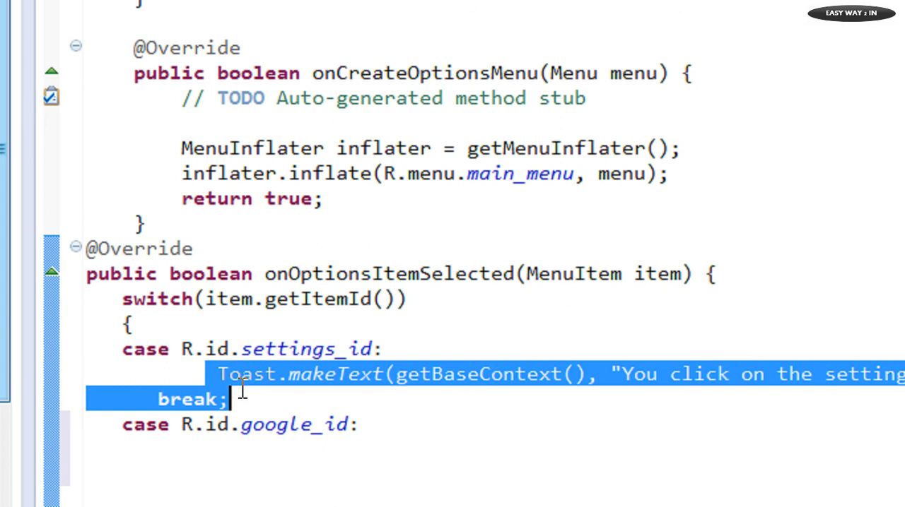
scroll("down", 3)
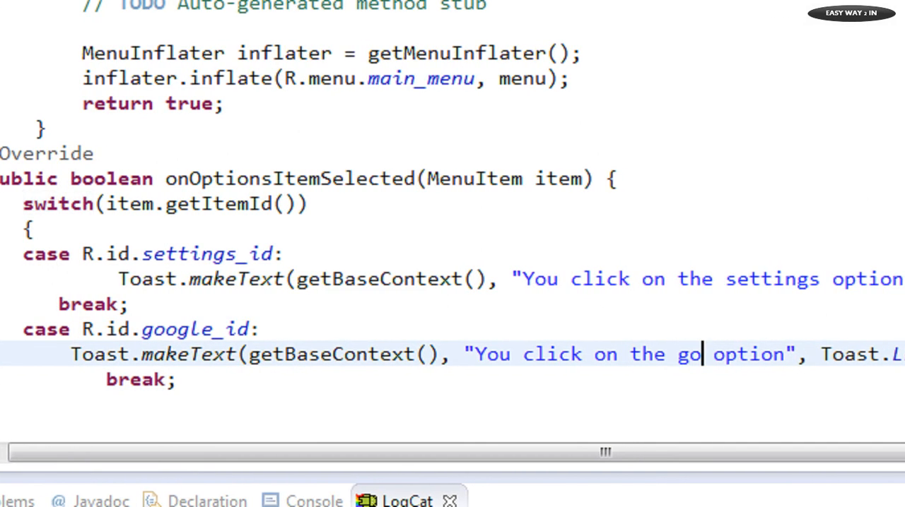
type("ogle")
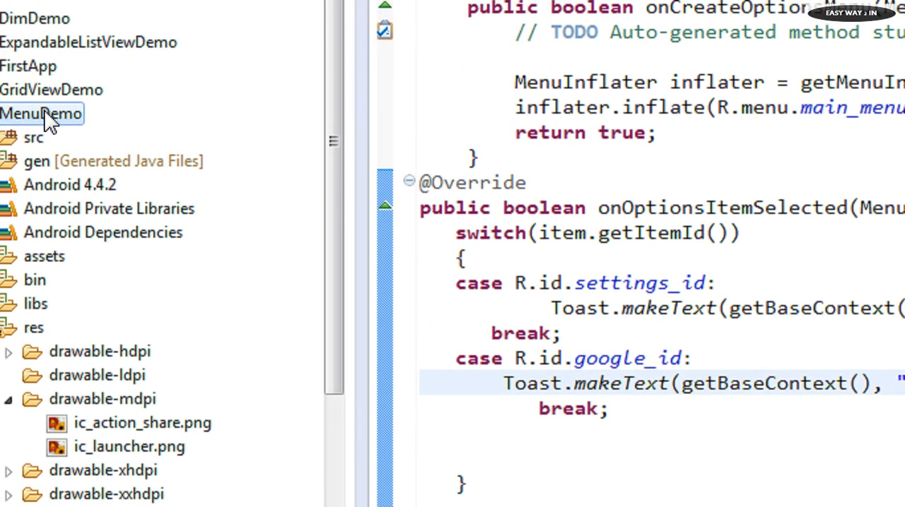
Step: Run MenuDemo as an Android application and tap SETTINGS in the emulator
right_click(41, 113)
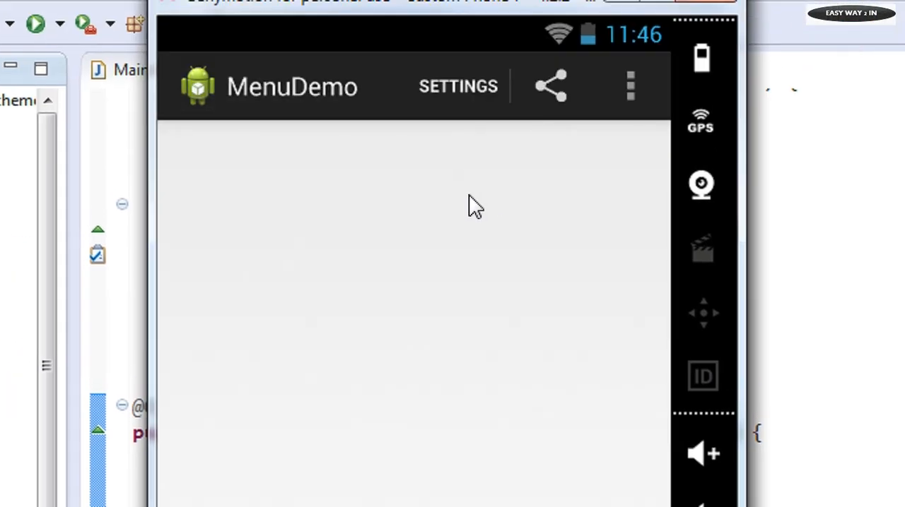
mouse_move(470, 162)
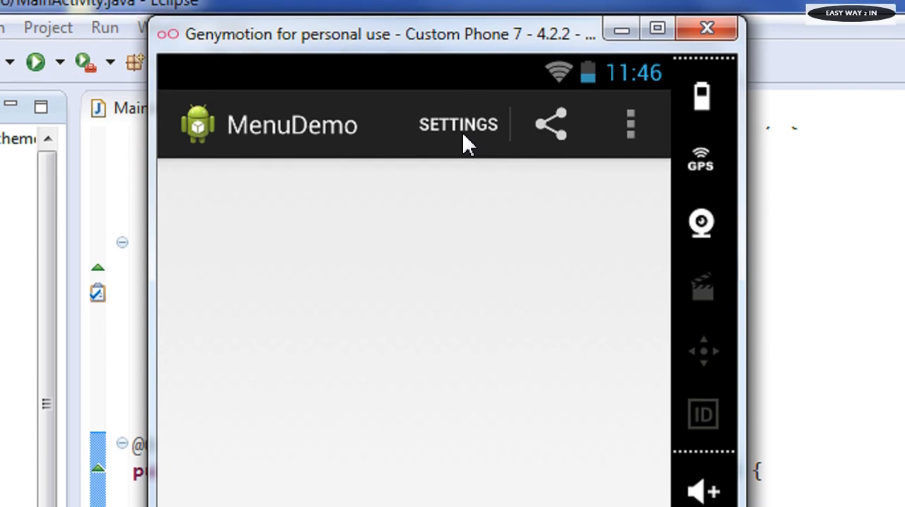
left_click(458, 124)
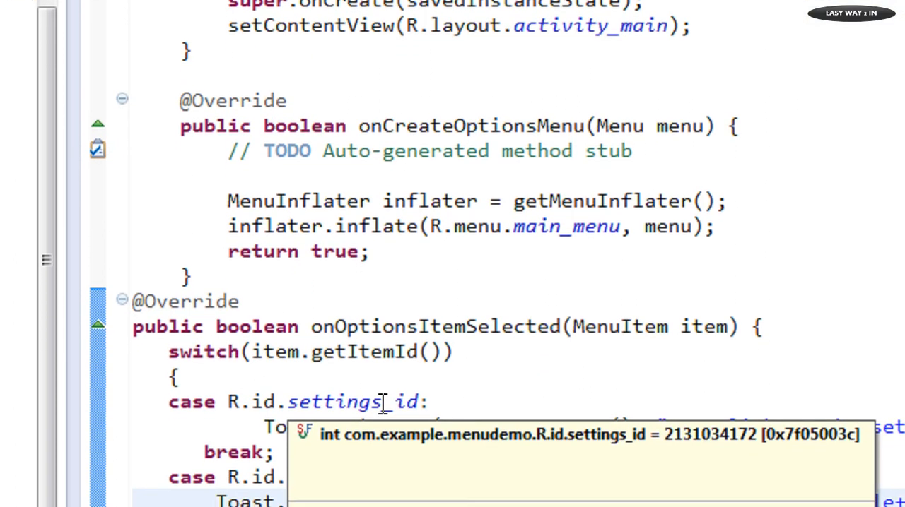
scroll("down", 3)
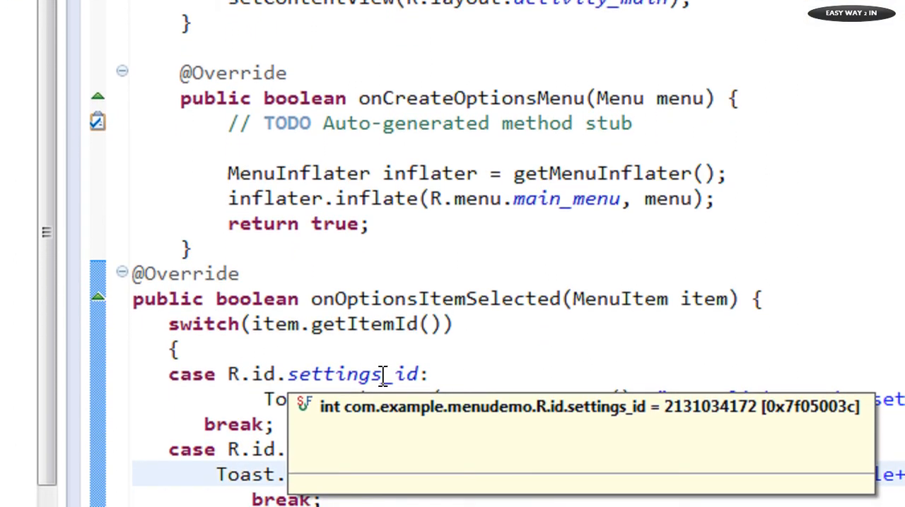